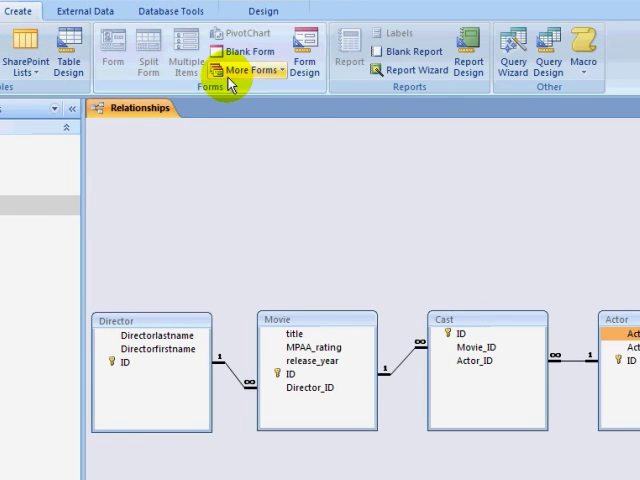
Build a columnar Director form with Directorlastname and Directorfirstname using the Form Wizard
left_click(250, 68)
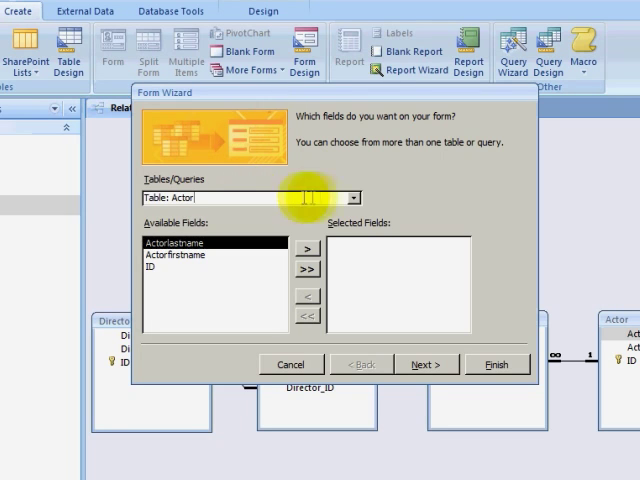
left_click(307, 282)
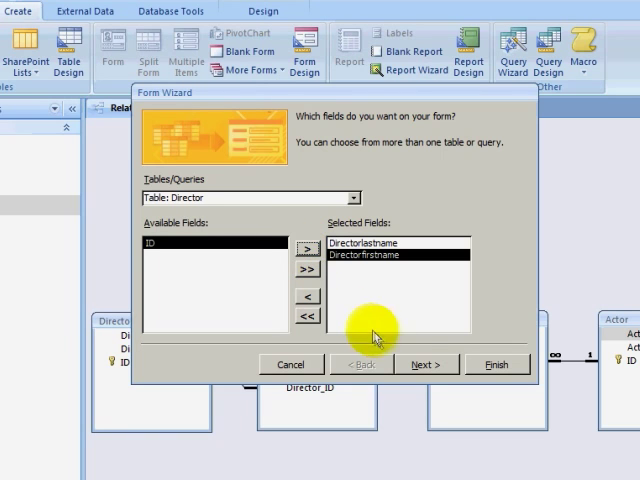
left_click(425, 363)
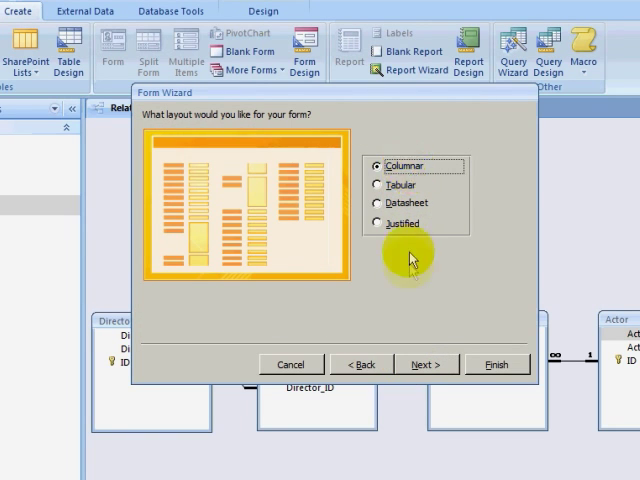
left_click(424, 363)
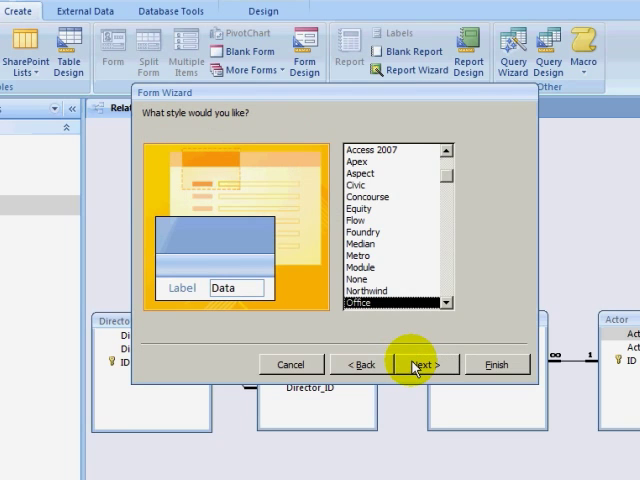
left_click(445, 157)
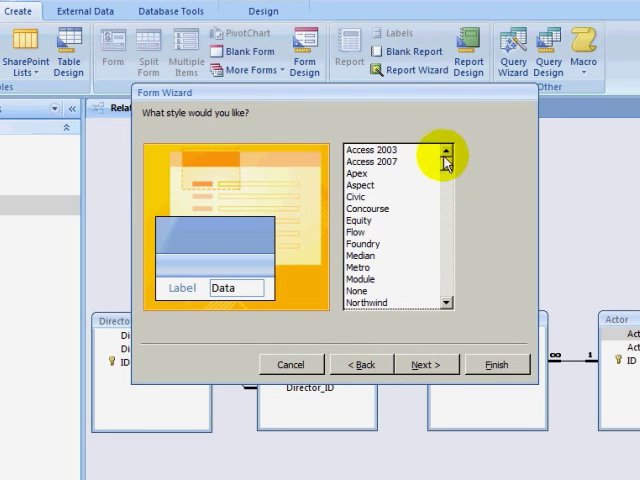
left_click(426, 363)
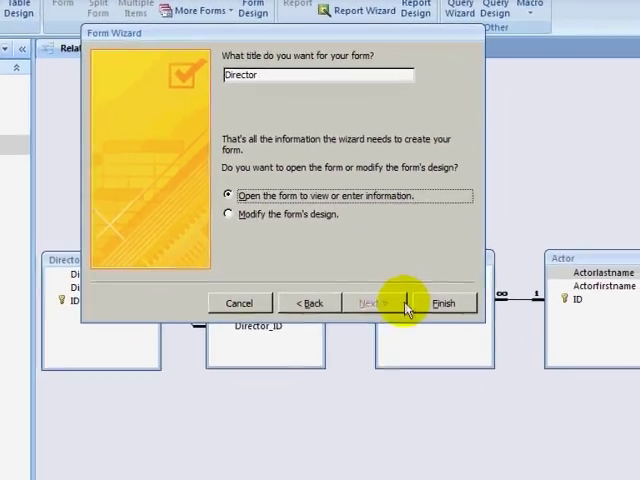
left_click(446, 303)
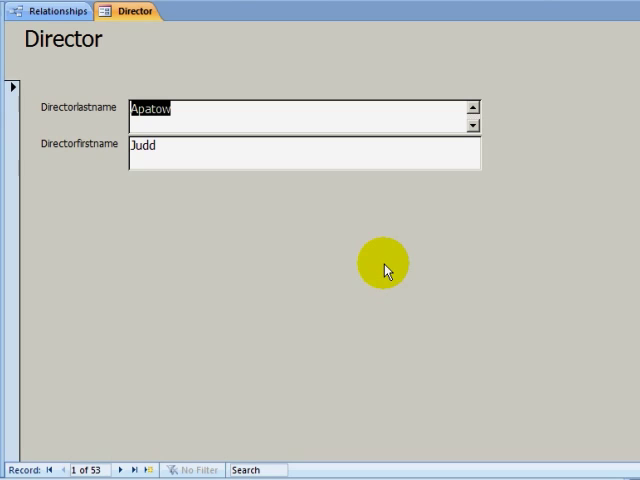
Step forward through the director records to a blank new record
left_click(120, 470)
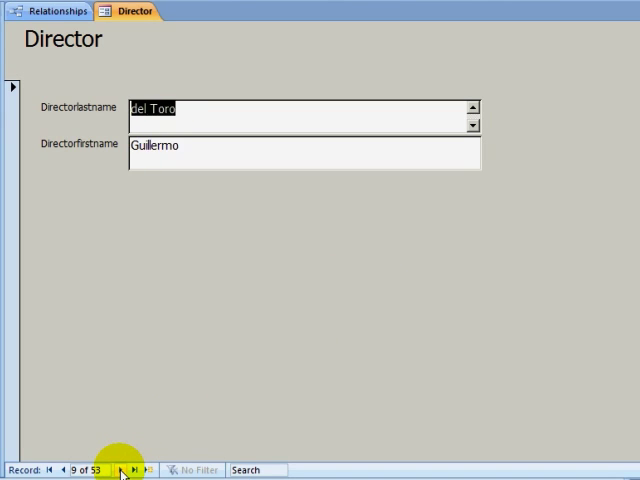
left_click(149, 470)
type("berg")
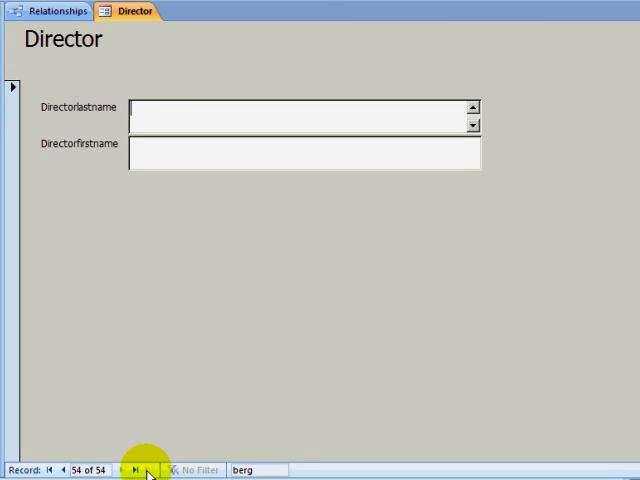
left_click(148, 470)
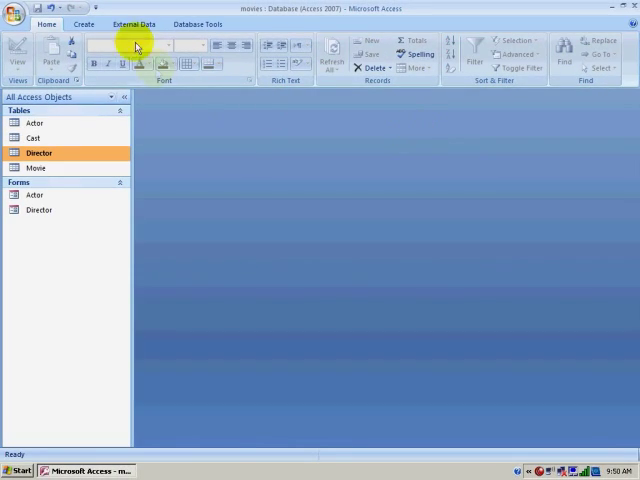
Start the Form Wizard and add title, MPAA_rating, release_year and Director_ID fields
left_click(84, 23)
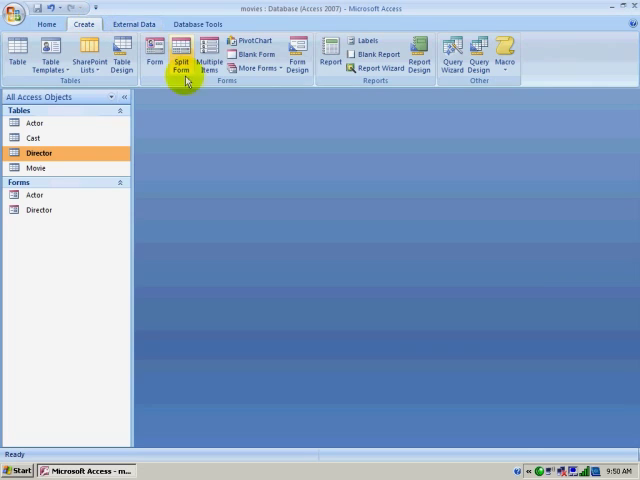
left_click(257, 68)
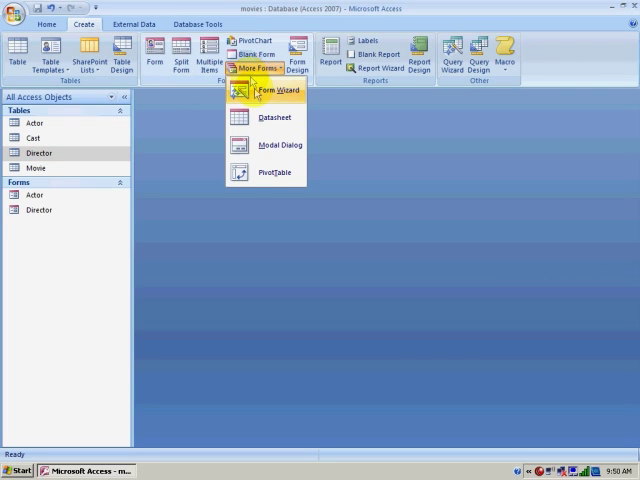
left_click(281, 90)
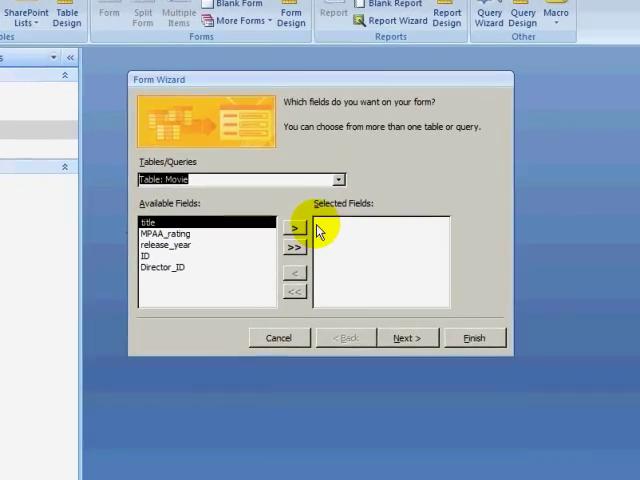
left_click(292, 227)
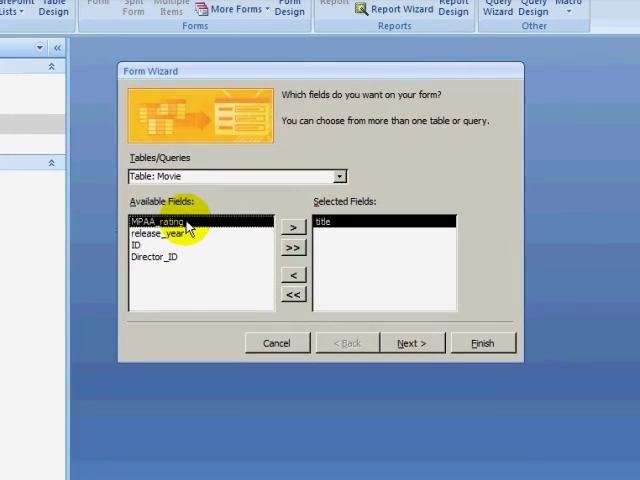
left_click(292, 227)
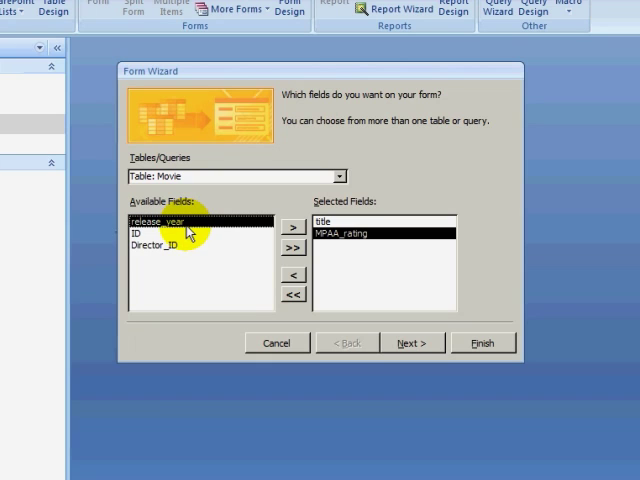
left_click(293, 246)
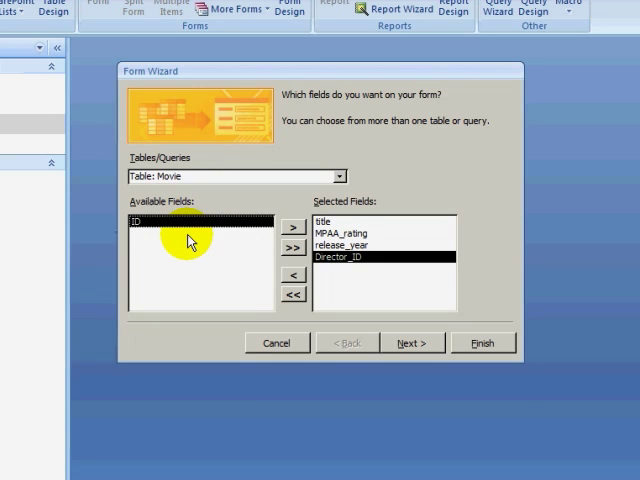
left_click(343, 175)
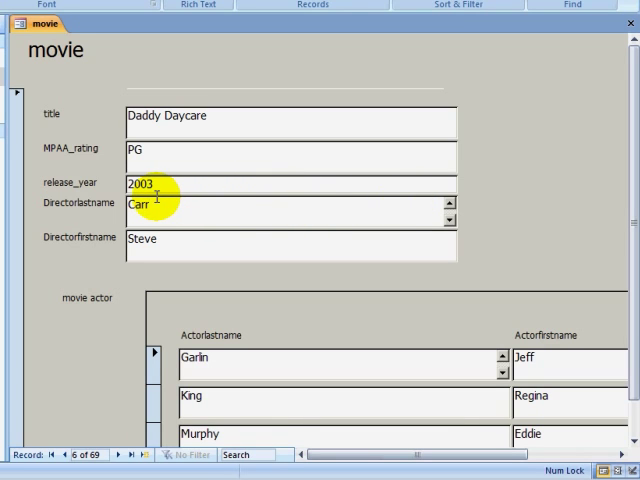
mouse_move(220, 262)
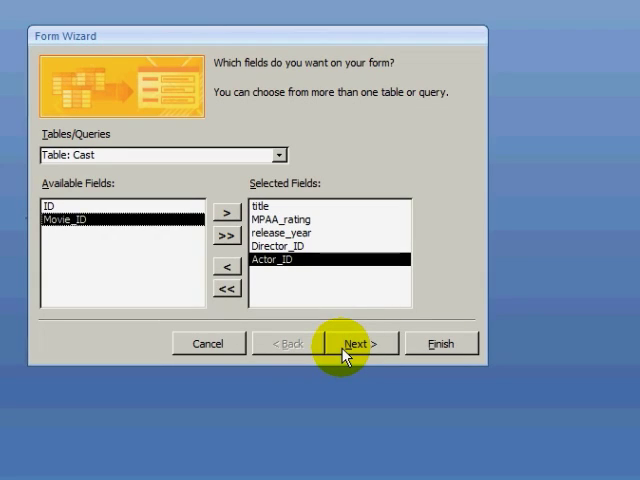
View by Movie with a tabular subform, keeping titles Movie and Movie Cast Subform, and finish
left_click(360, 343)
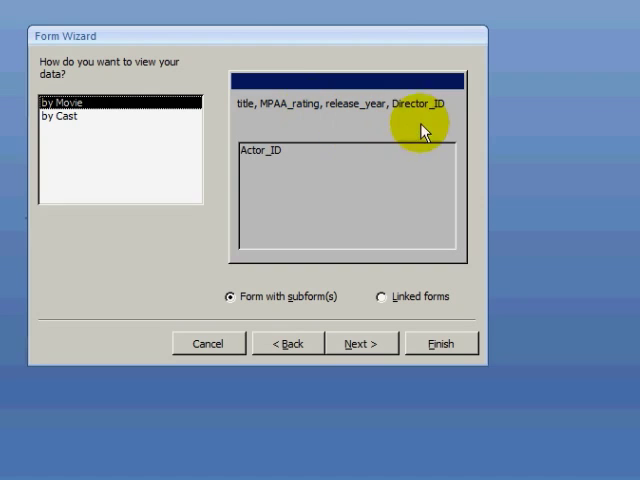
mouse_move(310, 220)
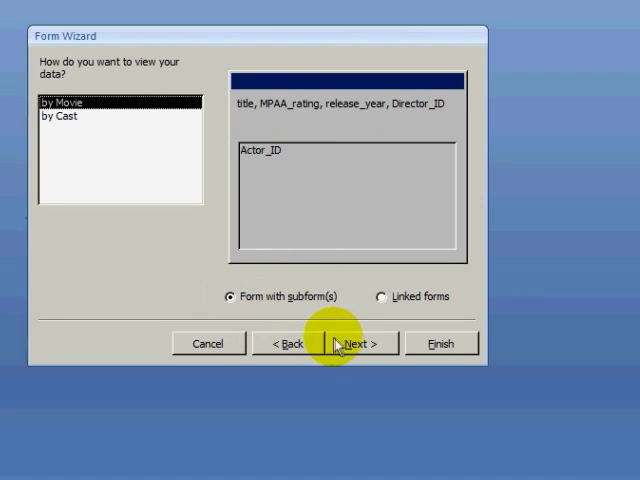
left_click(349, 343)
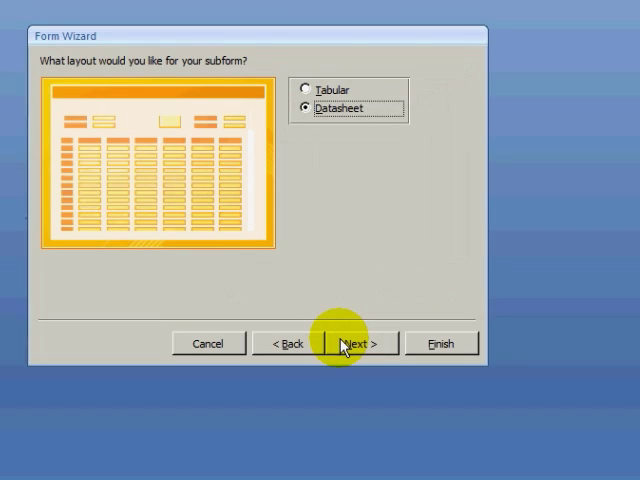
mouse_move(325, 95)
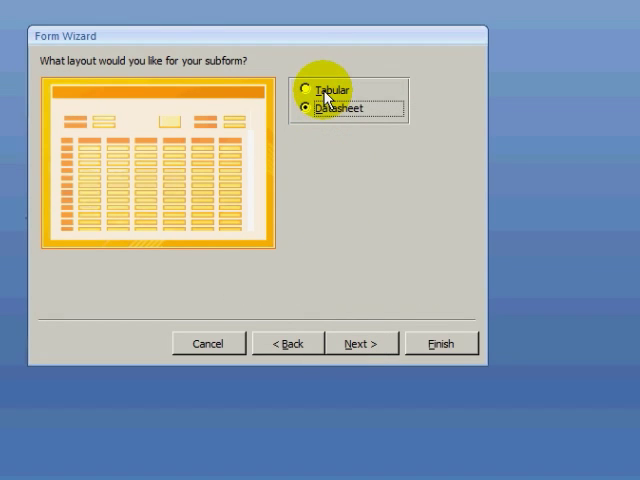
left_click(304, 89)
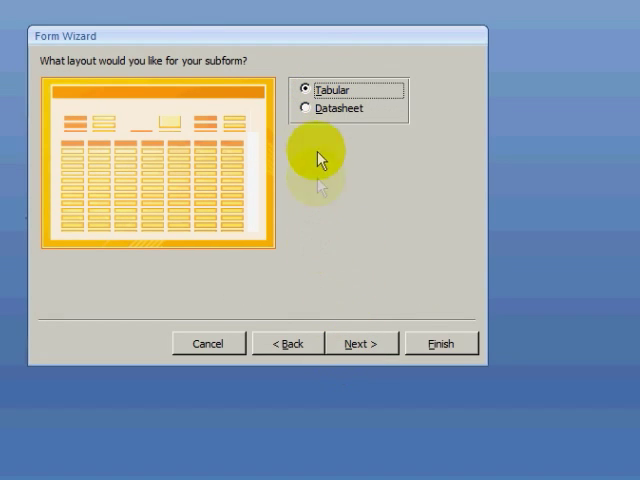
left_click(360, 343)
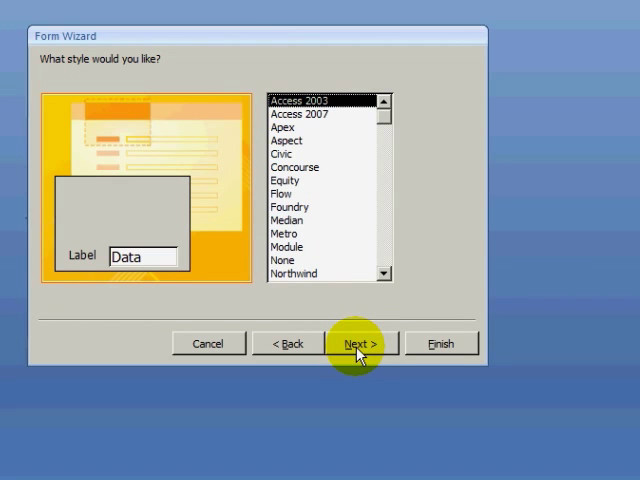
left_click(357, 343)
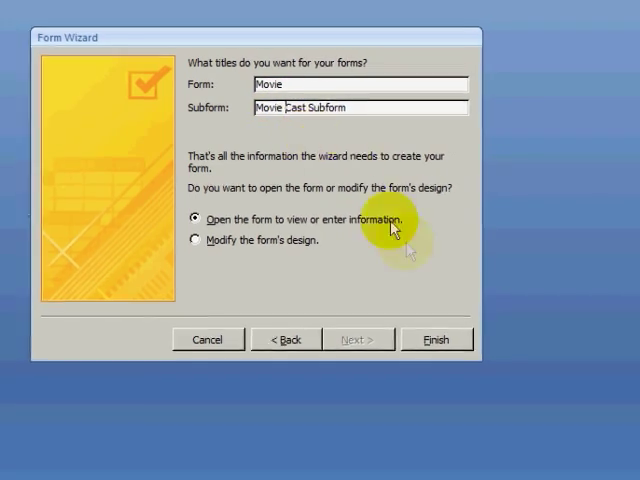
left_click(436, 339)
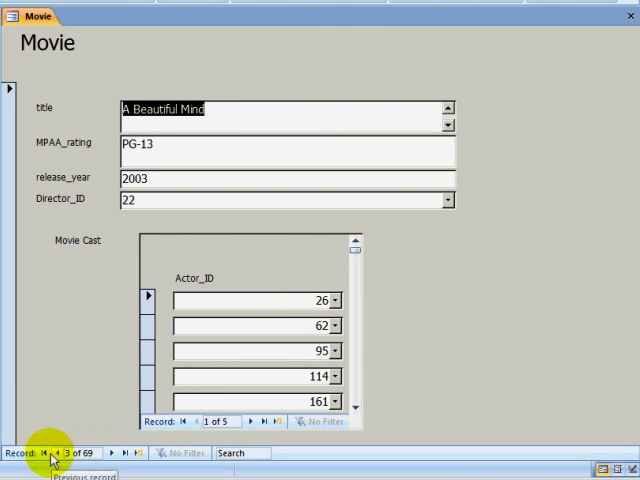
Move back through the Movie records to 27 Dresses using the record navigator
left_click(43, 453)
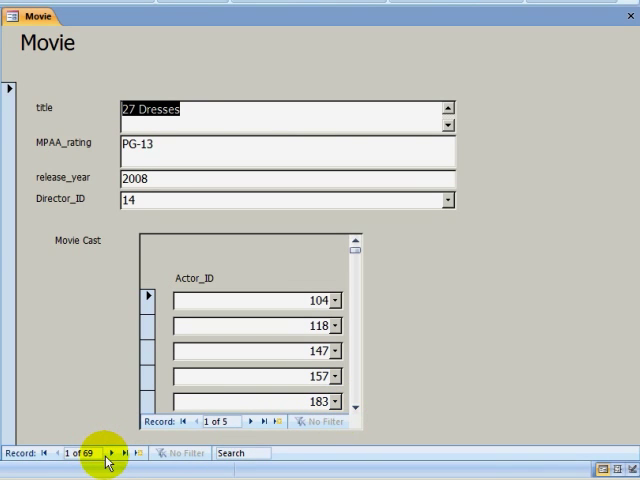
left_click(110, 453)
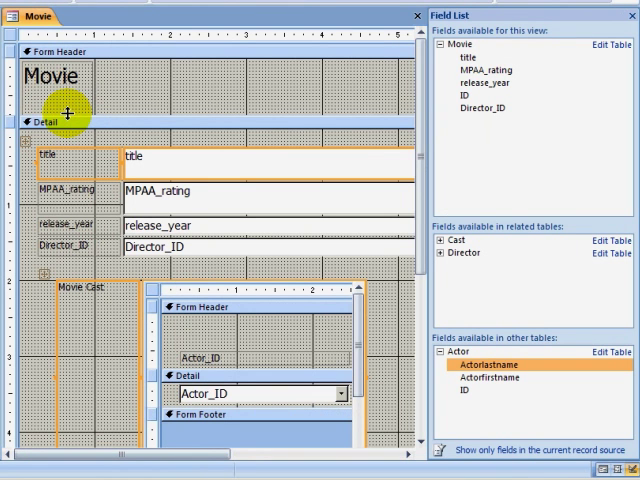
Select the Director_ID combo box in Design View to show its properties
left_click(175, 247)
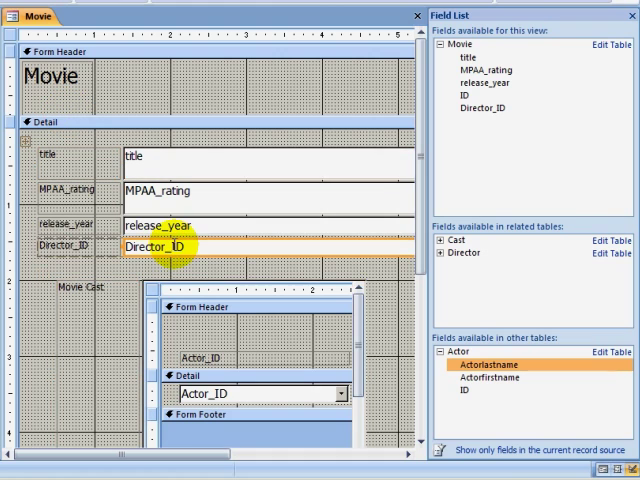
mouse_move(258, 255)
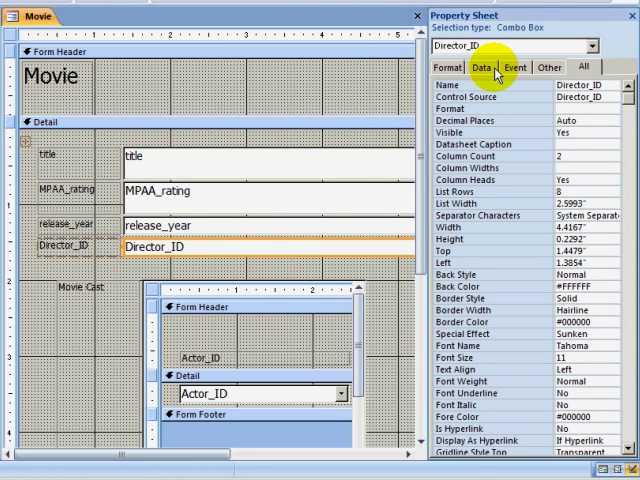
Set the row source's second field to Directorlastname & ', ' & Directorfirstname and run it
left_click(492, 67)
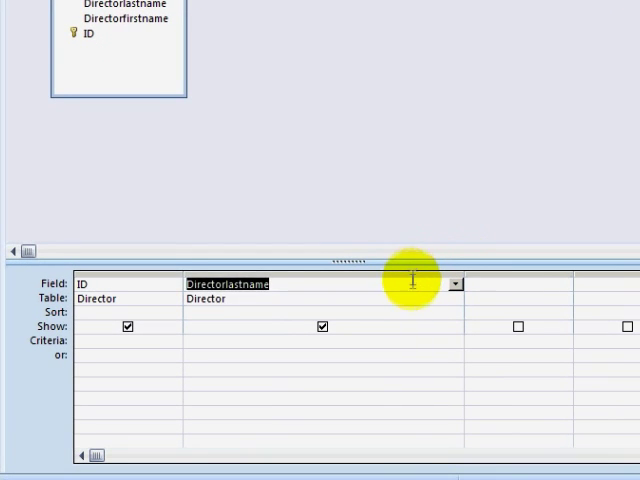
type("& ',")
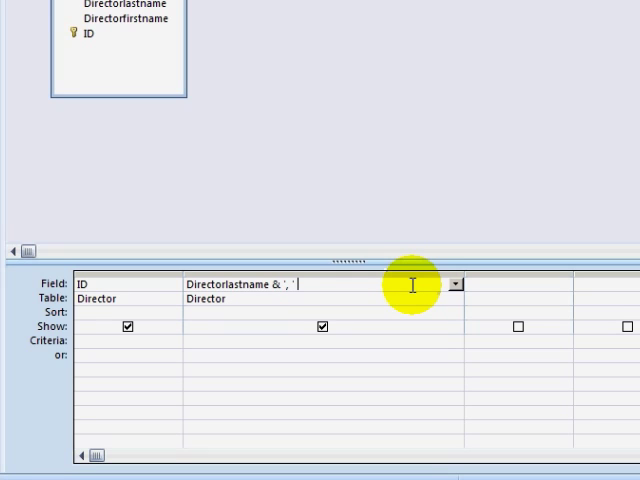
type("& Directorfirstname")
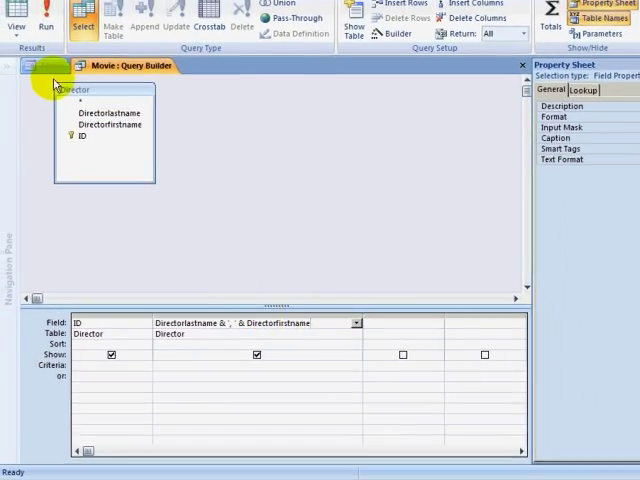
left_click(45, 20)
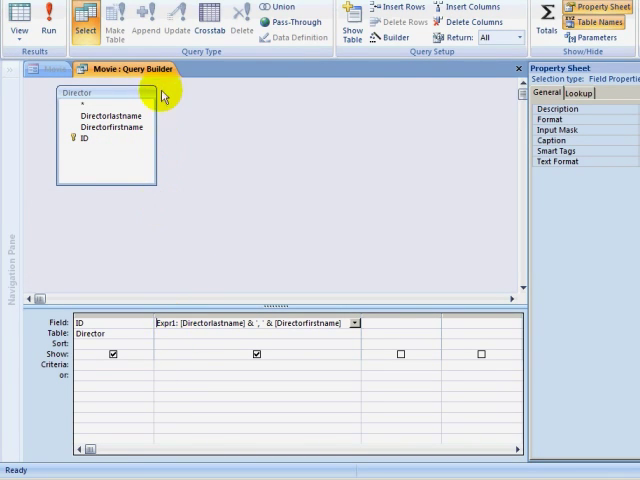
left_click(21, 20)
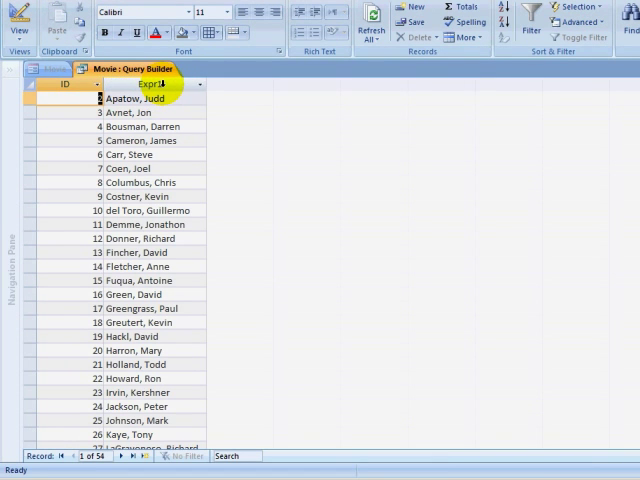
Close the Query Builder and save the SQL statement into the Row Source property
right_click(147, 69)
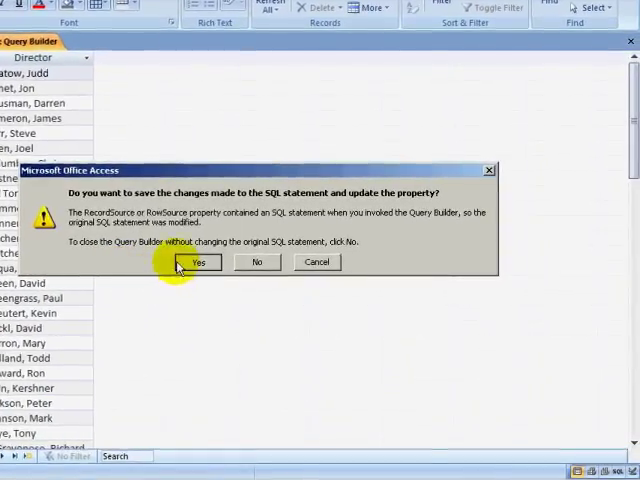
left_click(197, 262)
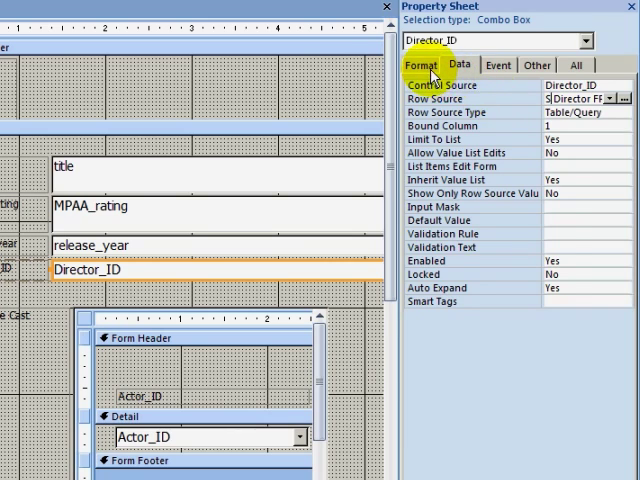
Enter Column Widths starting at 0" on the combo box's Format properties
left_click(427, 65)
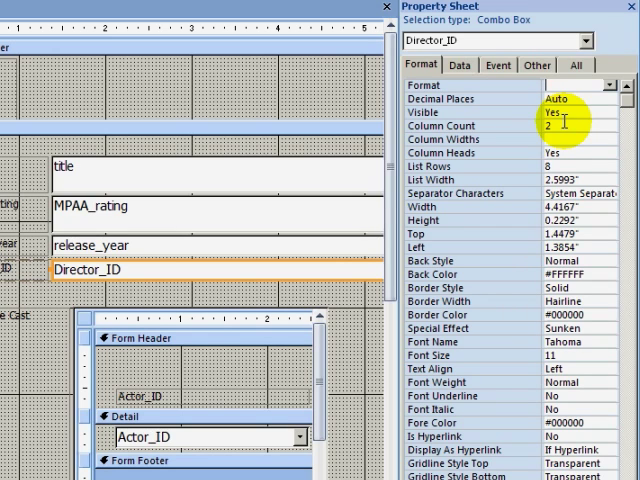
left_click(565, 139)
type("0\";")
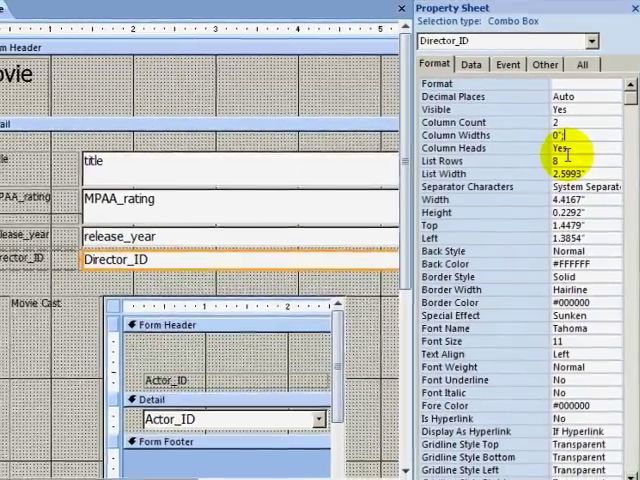
In Form View, check director names in the Director_ID drop-down and go to the next movie
left_click(14, 10)
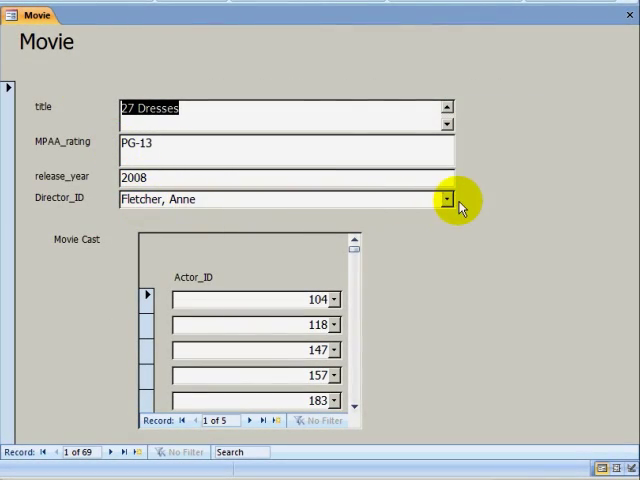
left_click(446, 199)
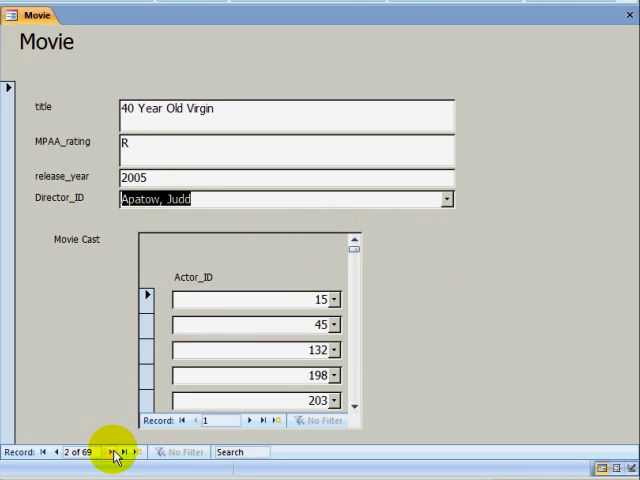
left_click(112, 452)
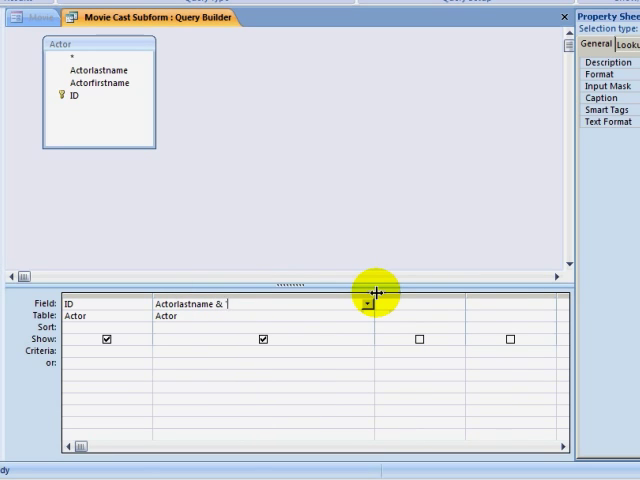
Build the actor display expression as Actorlastname & ', ' & Actorfirstname in the Query Builder
type("', ' &")
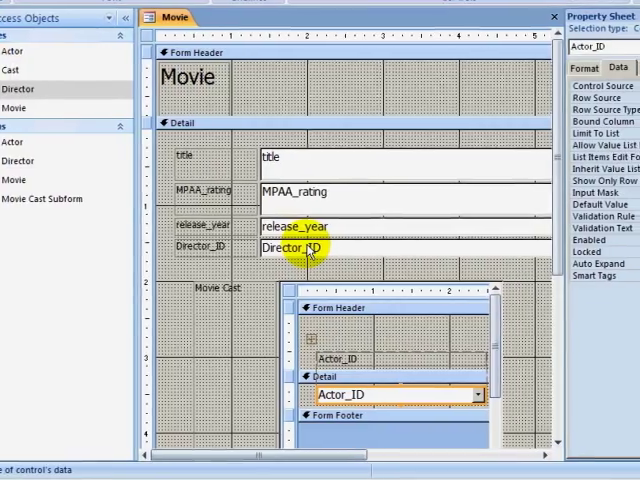
View the Movie form and check the cast subform lists actors by name
left_click(453, 66)
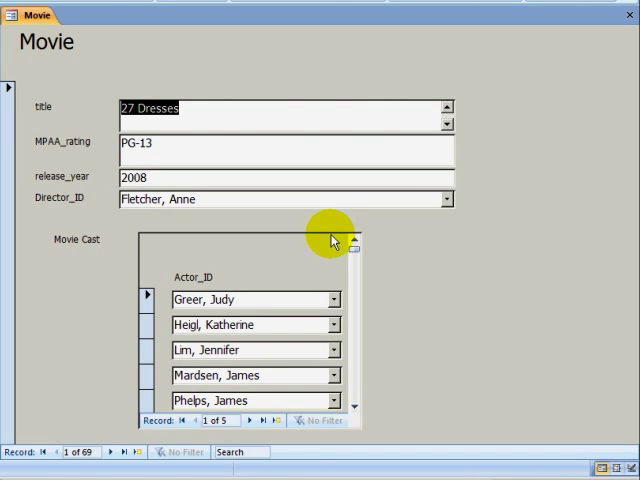
left_click(111, 452)
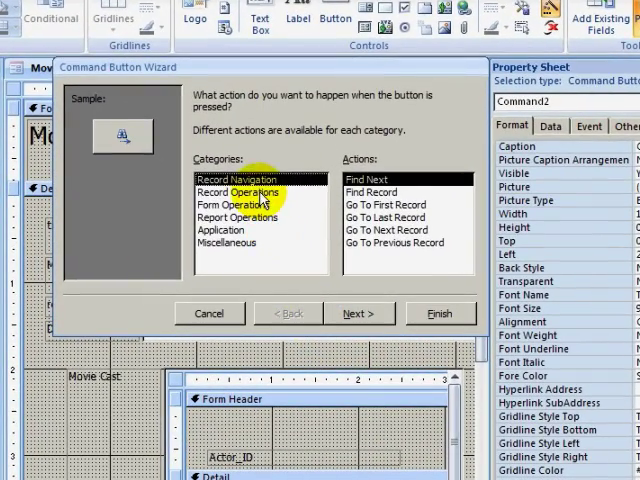
Create a Record Operations > Delete Record button with the Trash Can picture
left_click(237, 204)
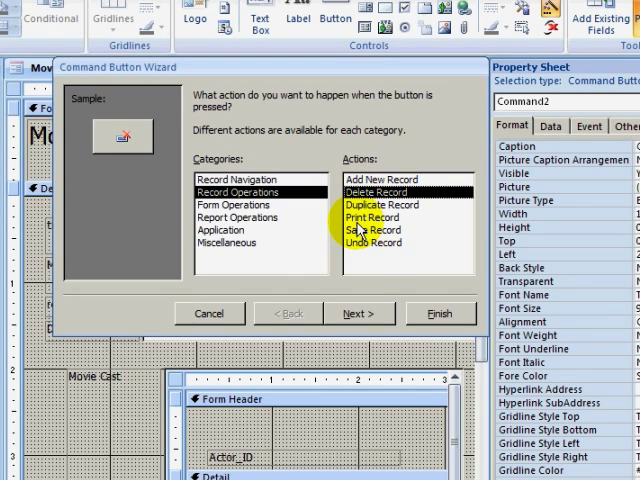
left_click(359, 313)
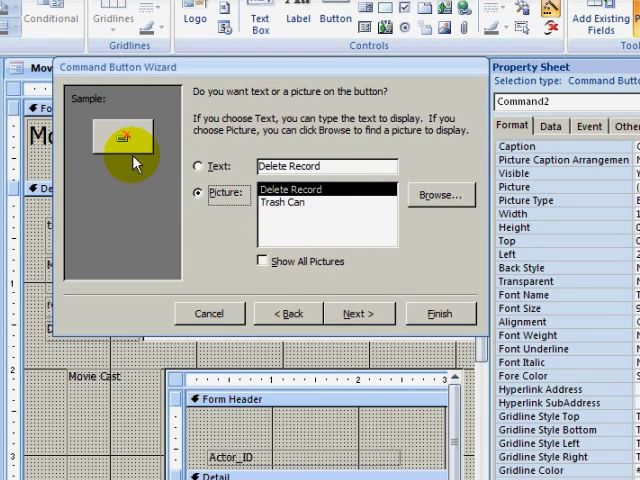
left_click(290, 189)
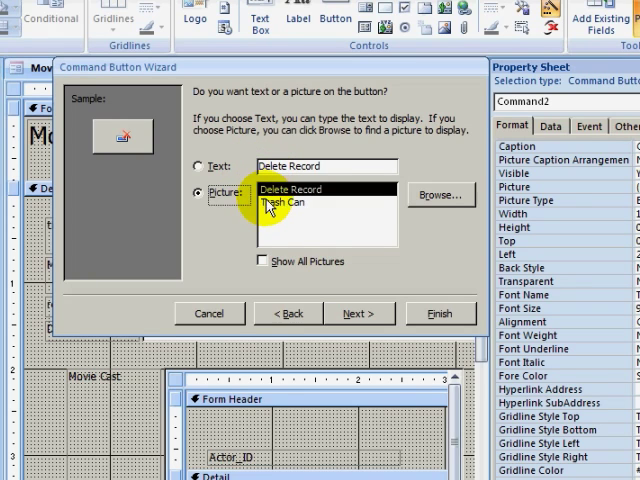
left_click(284, 201)
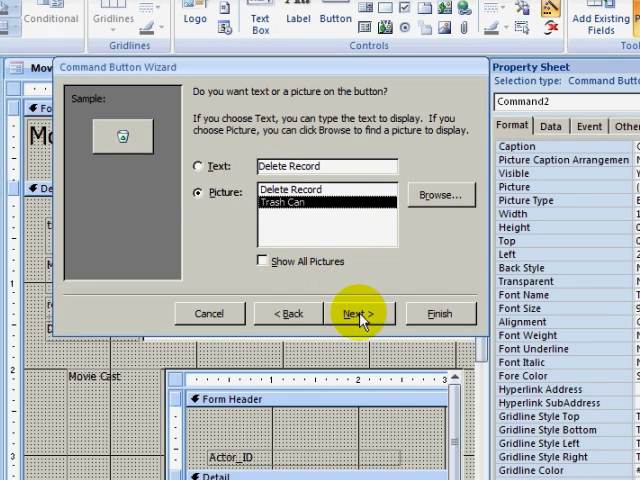
left_click(357, 313)
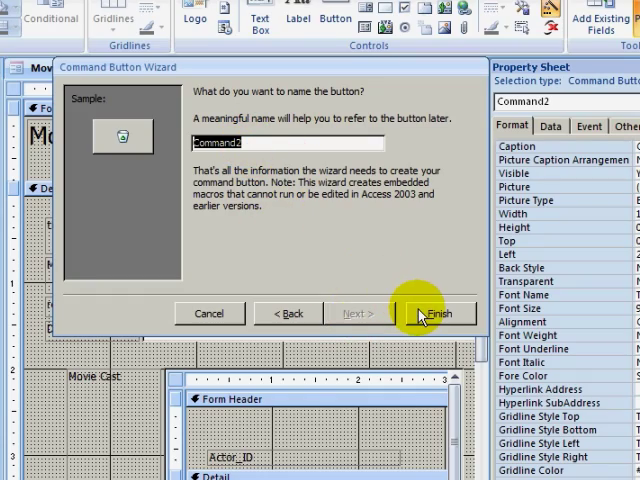
left_click(437, 313)
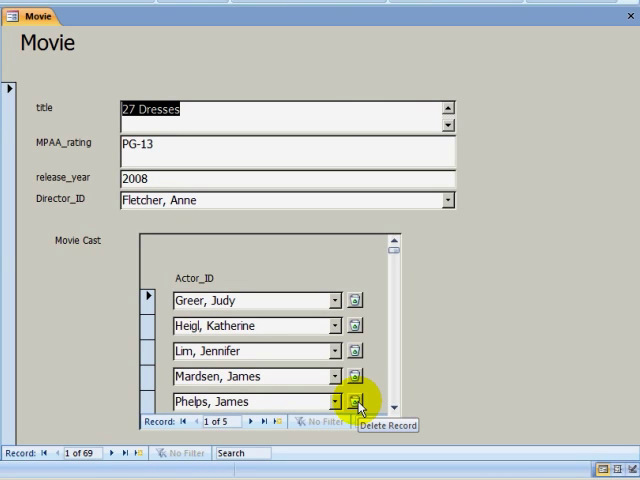
Delete the last cast member of 27 Dresses using the trash can button
left_click(355, 401)
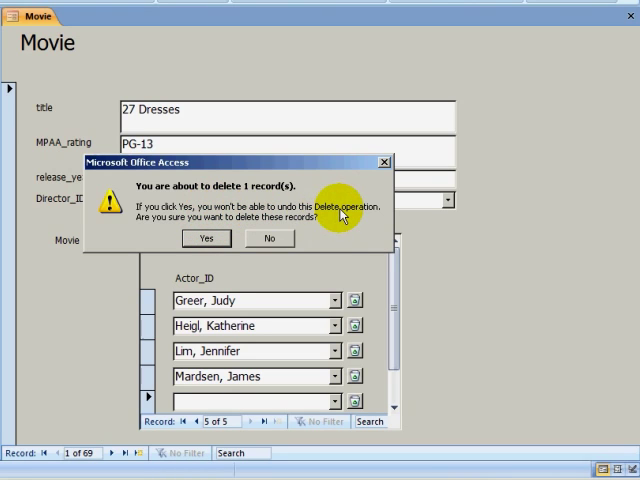
mouse_move(356, 318)
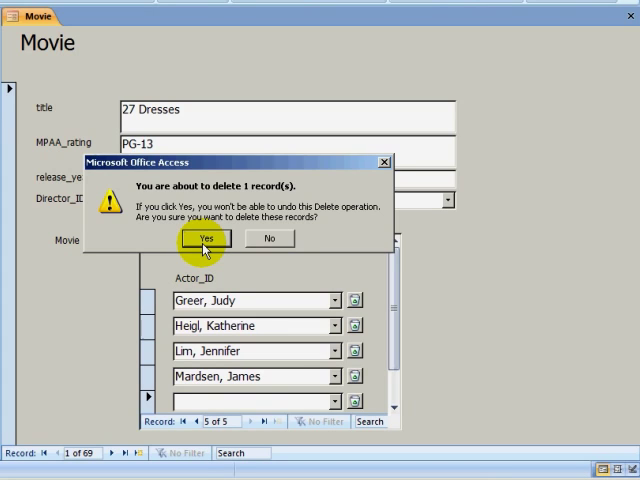
left_click(206, 238)
type("harry")
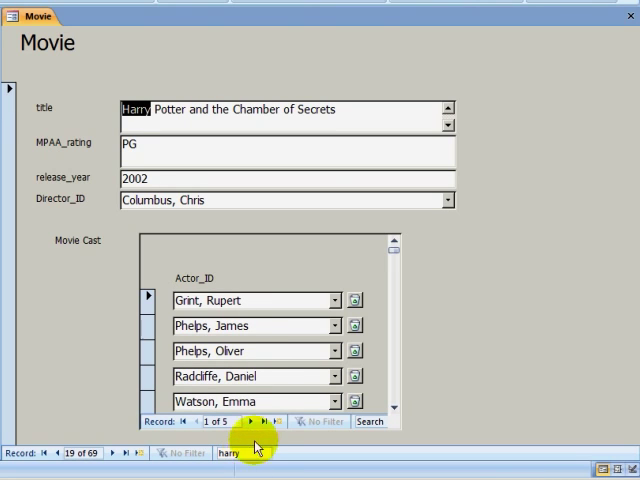
mouse_move(281, 326)
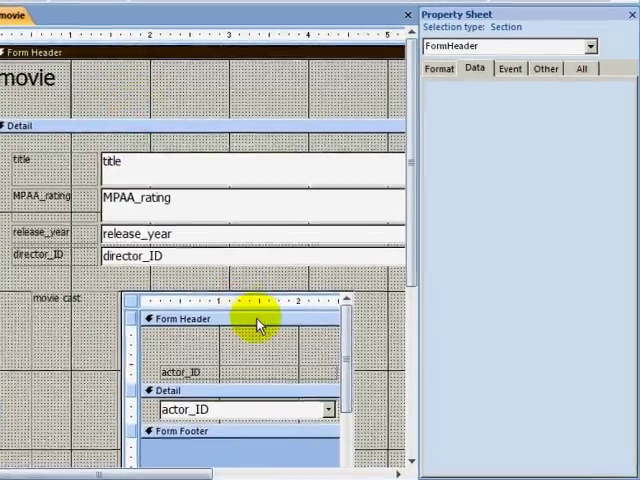
Select the Movie Cast subform to show Link Master Fields ID and Link Child Fields movie_ID
left_click(255, 322)
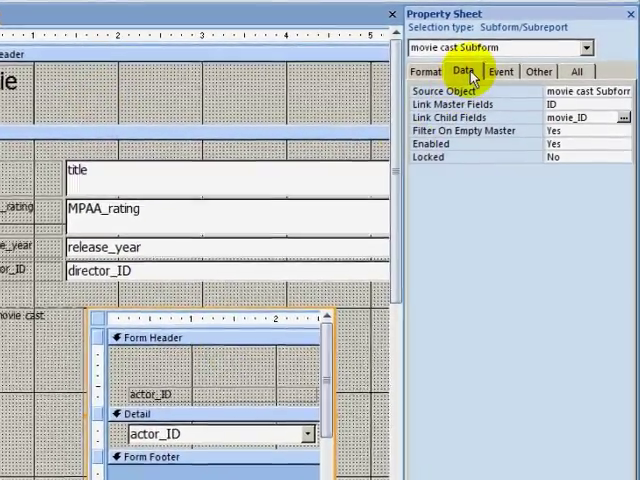